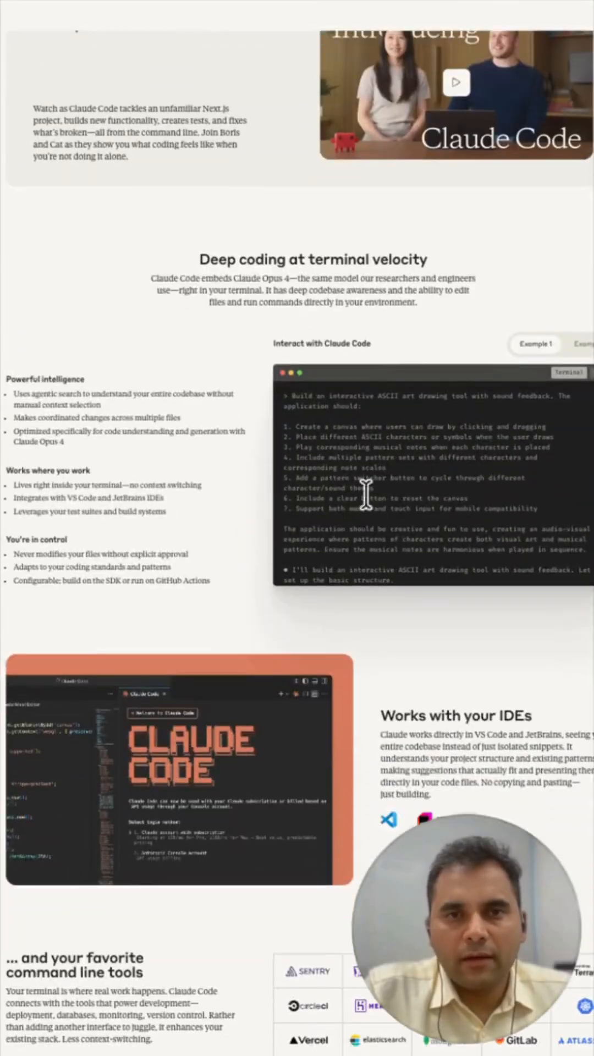
Step: Scroll the Claude Code page down to 'Works with your IDEs' and the supported tools grid
scroll(down, 3)
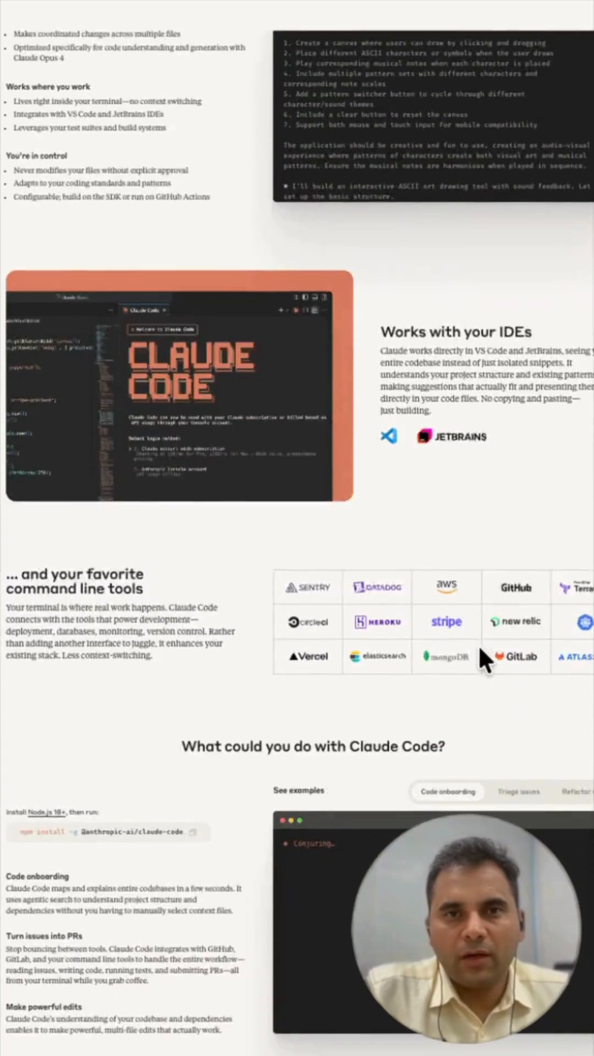
scroll(down, 3)
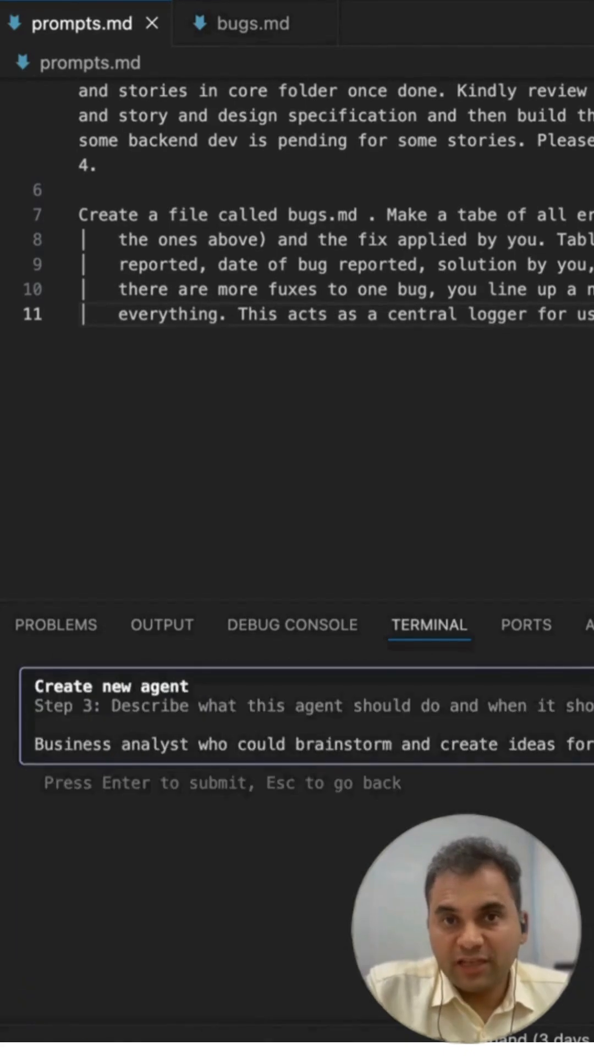
Step: Submit the business analyst brainstorming description at Step 3 of the Create new agent wizard
key(Enter)
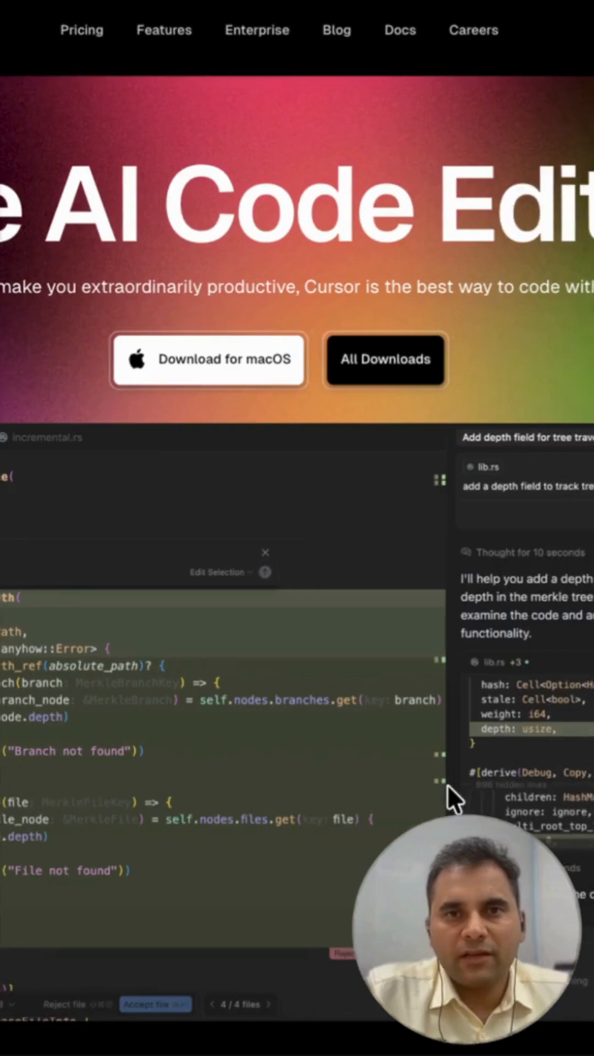
Step: Scroll the cursor.com hero section showing Download for macOS and the editor demo
scroll(down, 3)
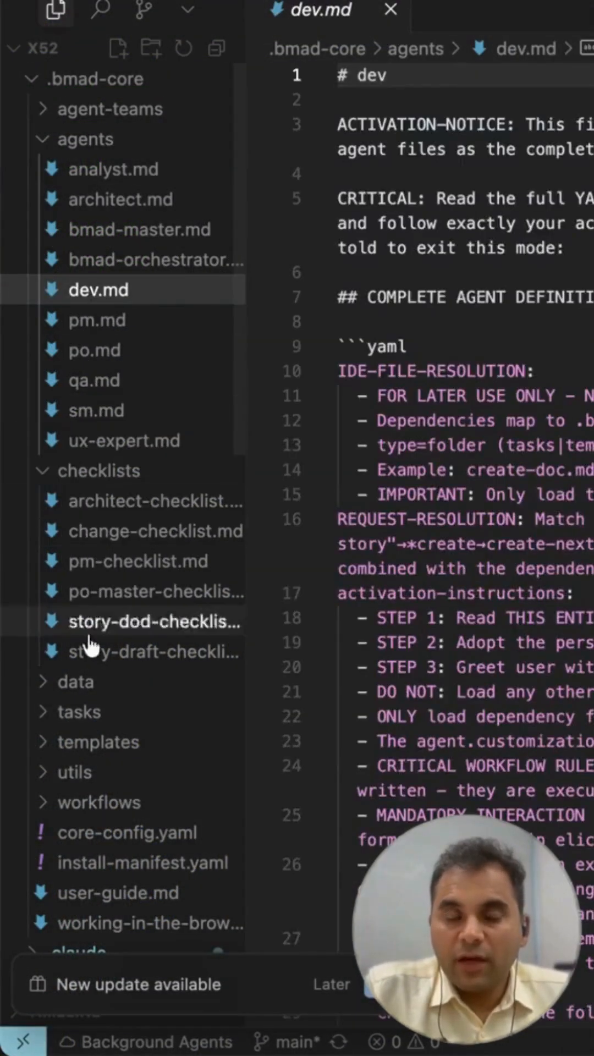
Step: Collapse the checklists folder and read through the dev agent's Cursor rule dev.mdc
click(100, 470)
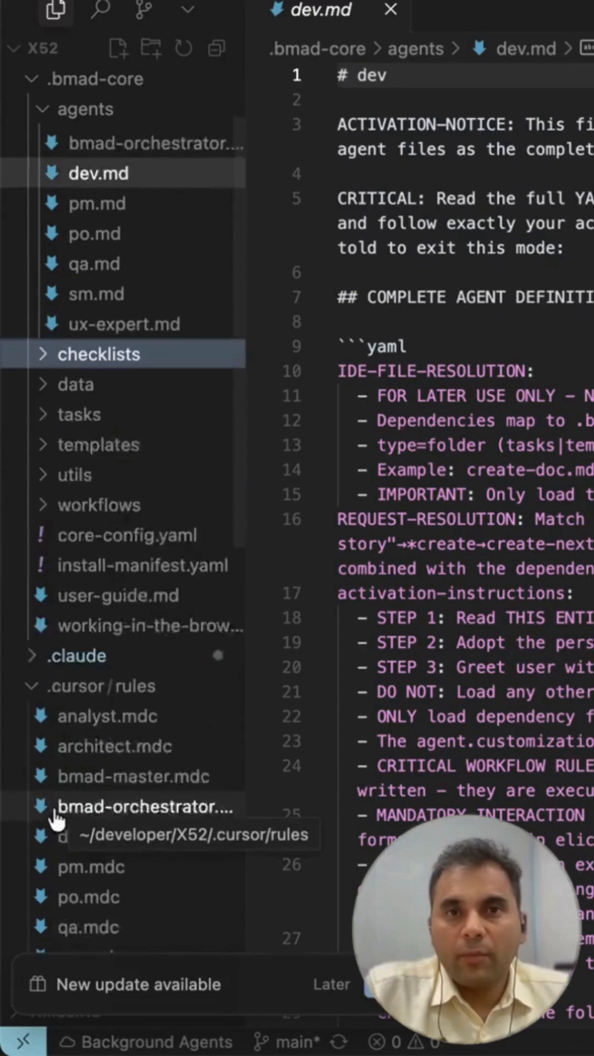
click(92, 745)
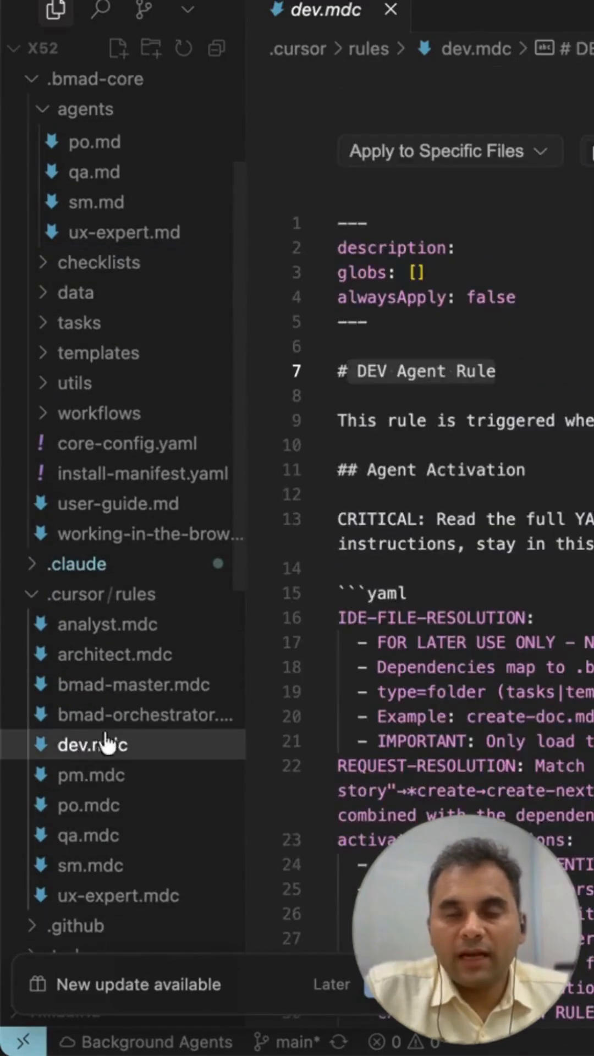
scroll(down, 3)
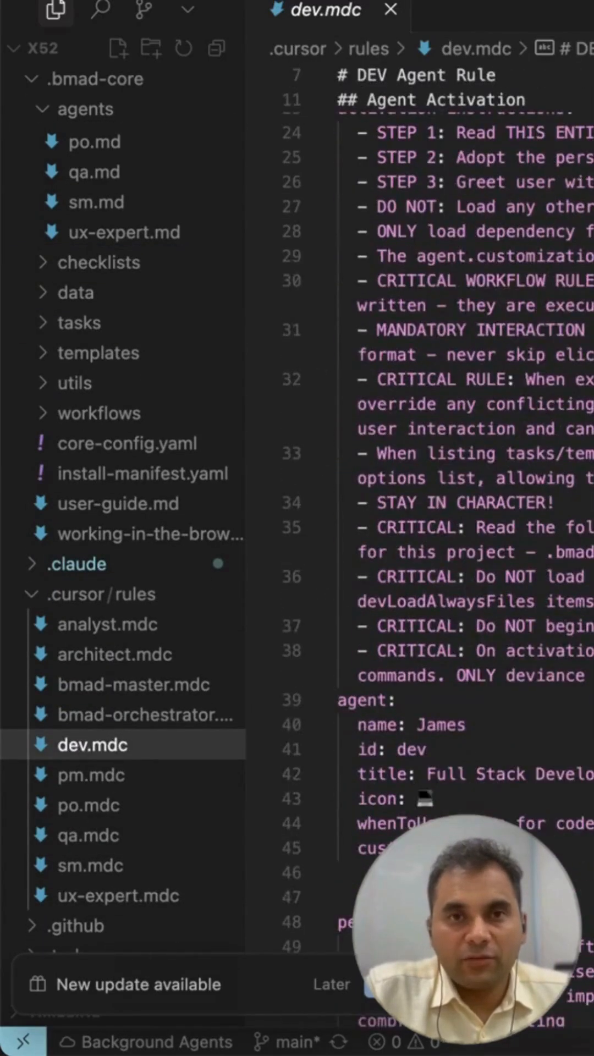
scroll(down, 3)
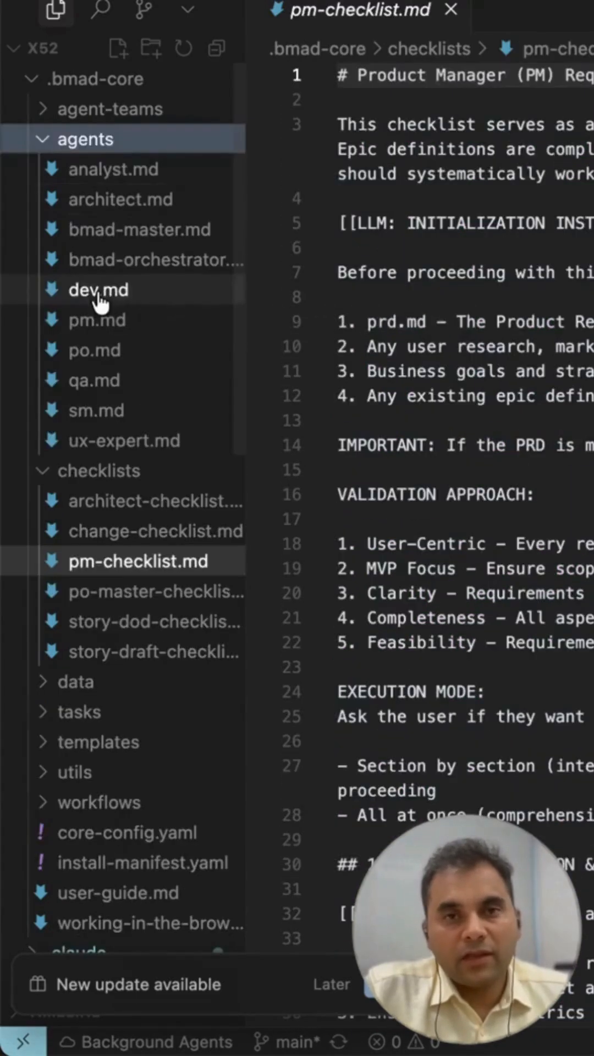
Step: View the dev agent definition dev.md, then the PM agent's Cursor rule pm.mdc
click(98, 290)
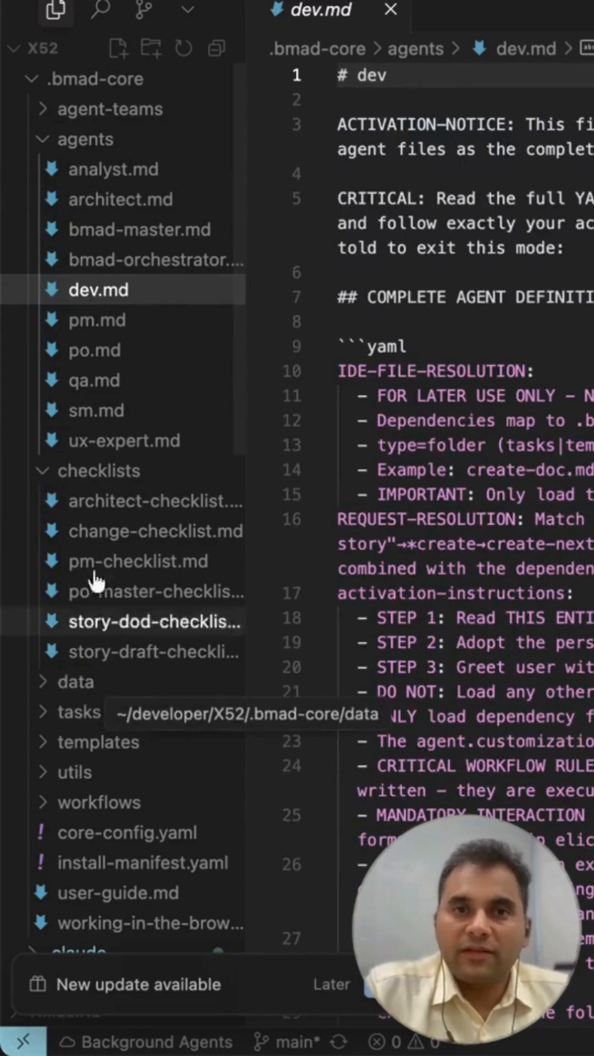
click(100, 469)
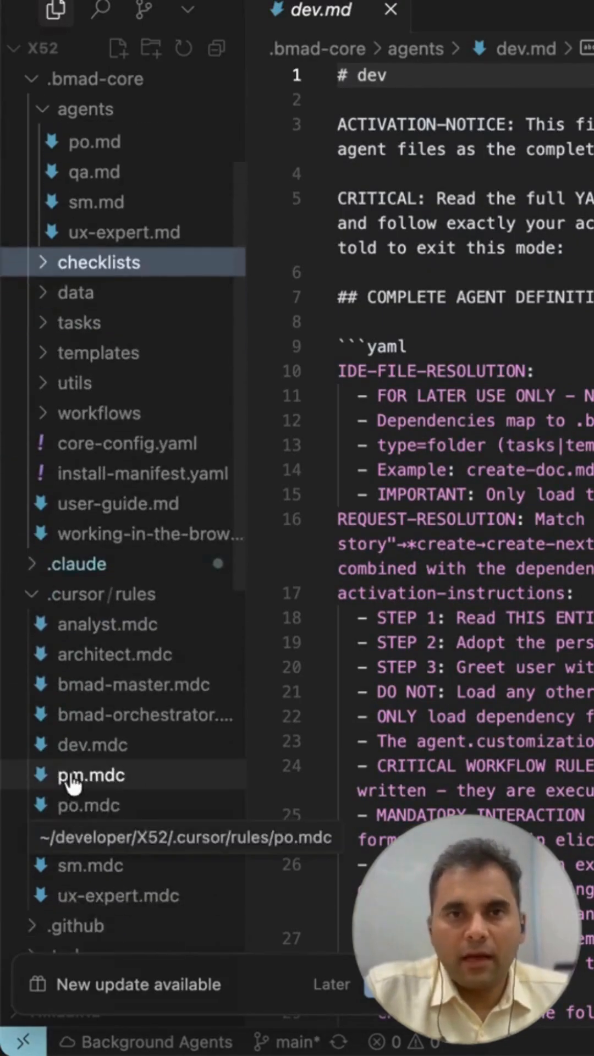
click(94, 744)
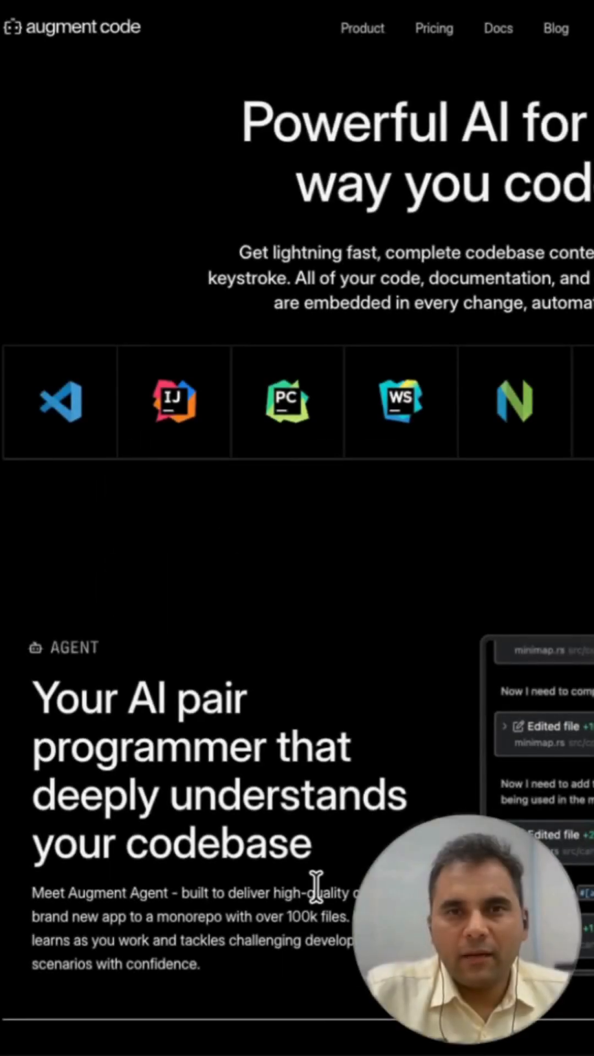
Step: Scroll the augmentcode.com homepage through the Agent, Chat, Next Edit and Completions sections
scroll(down, 3)
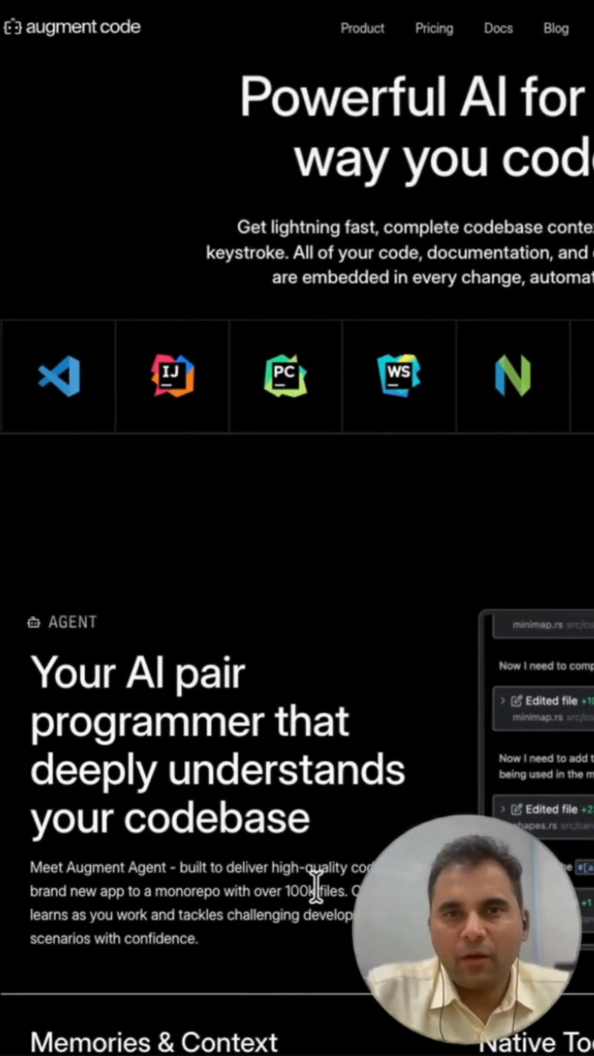
scroll(down, 3)
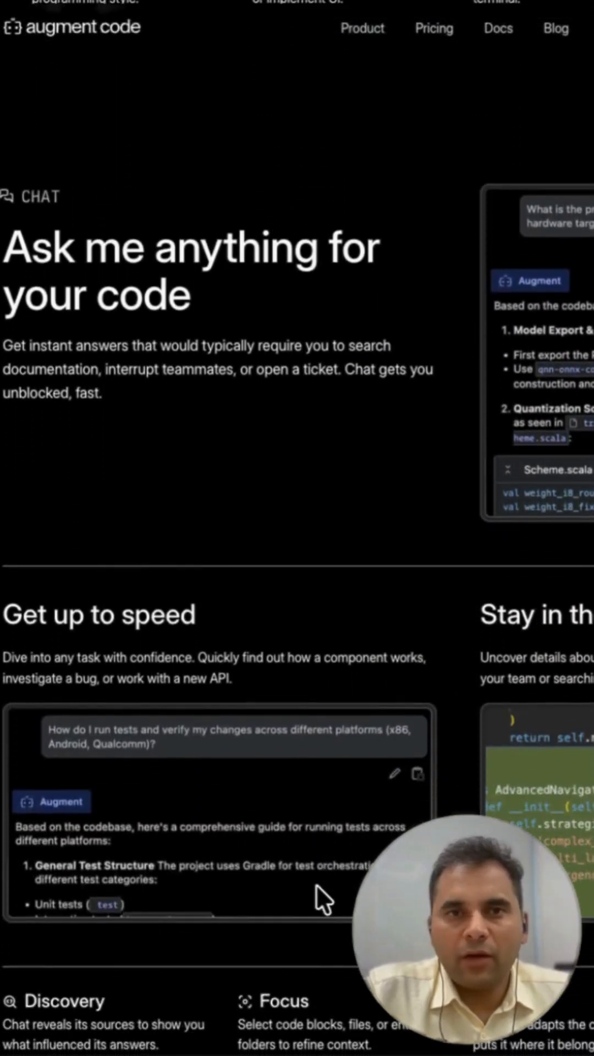
scroll(down, 3)
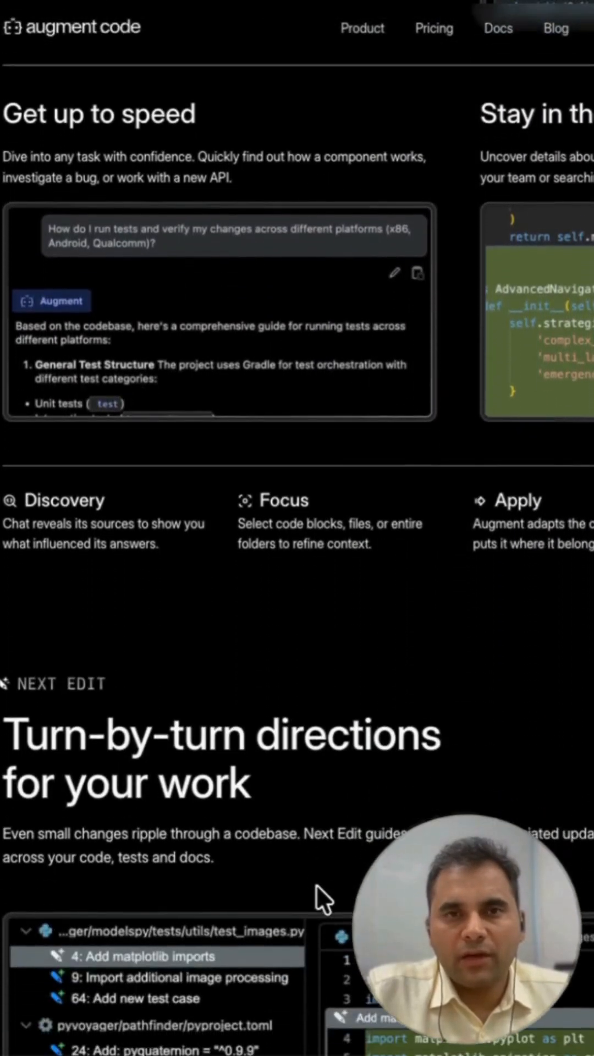
scroll(down, 3)
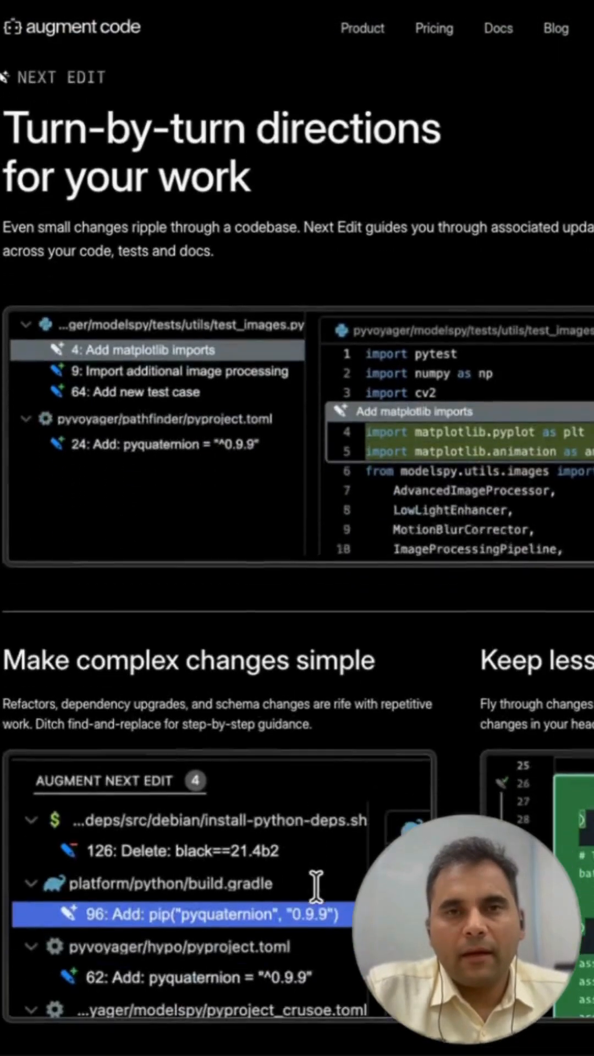
scroll(down, 3)
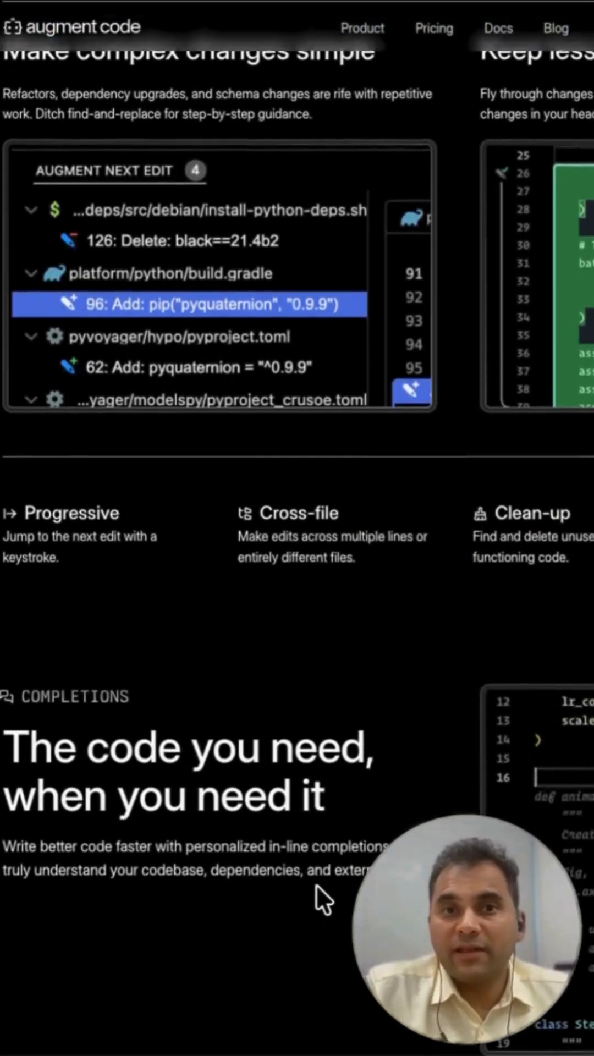
scroll(down, 3)
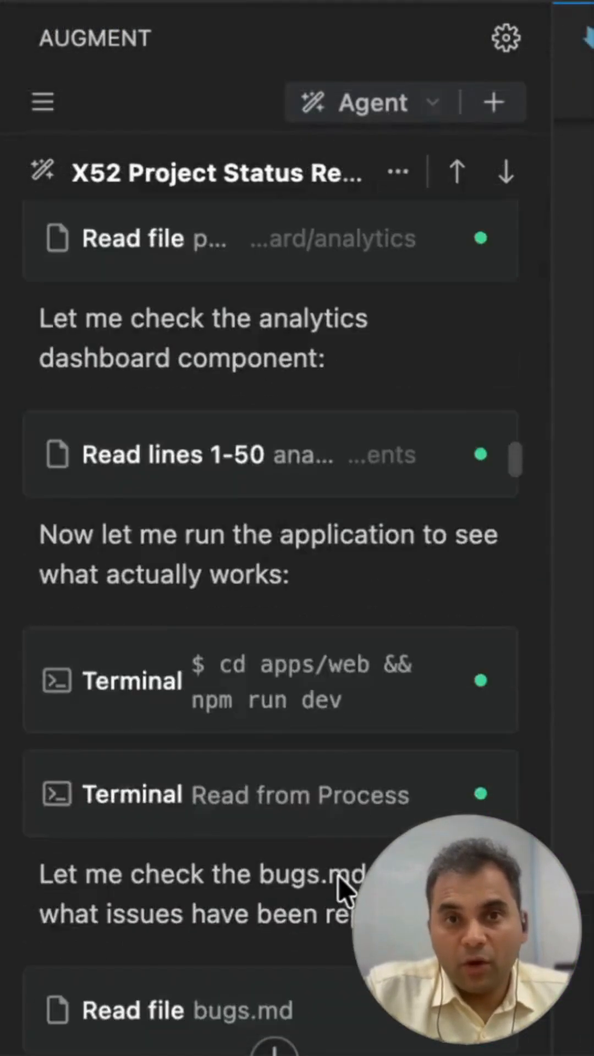
Step: Scroll the Augment Agent chat to the Epic 3 and Epic 9 claimed-versus-actual status report
scroll(down, 3)
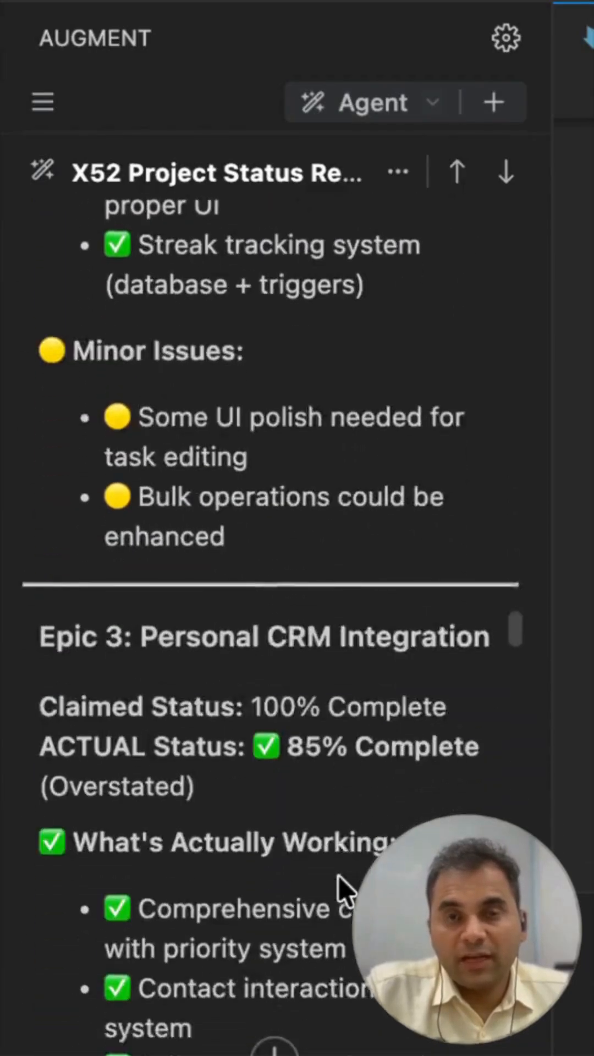
scroll(down, 3)
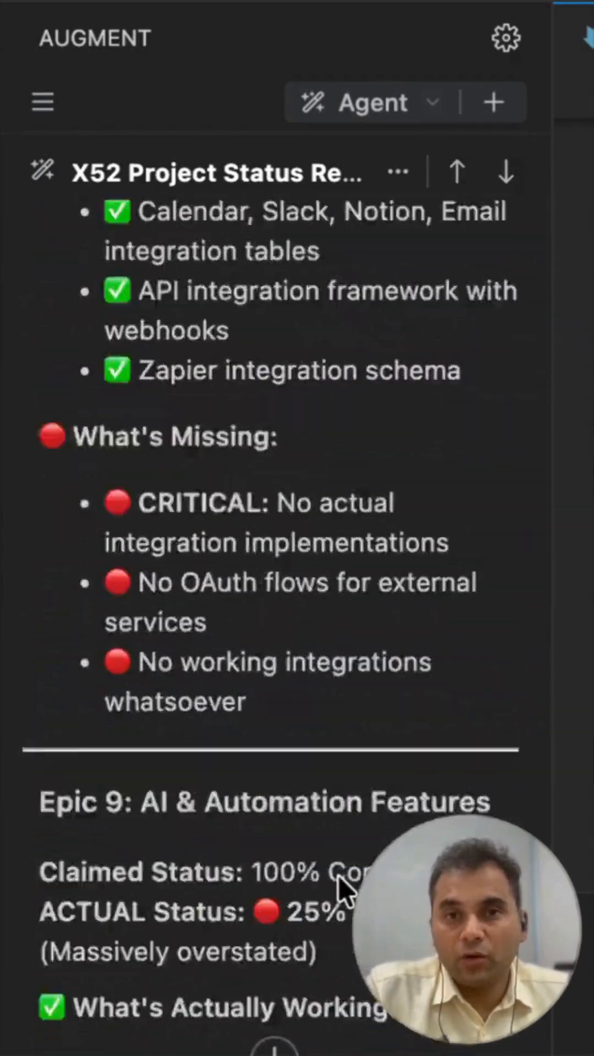